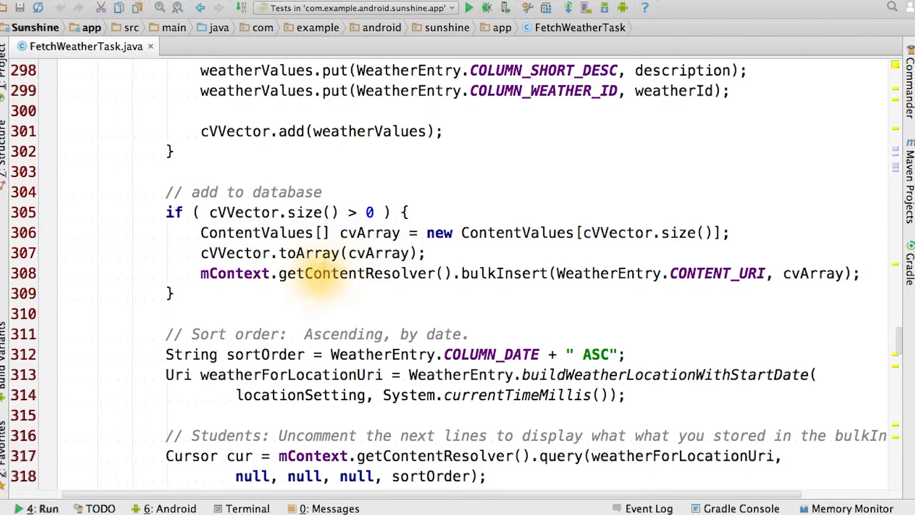
mouse_move(715, 273)
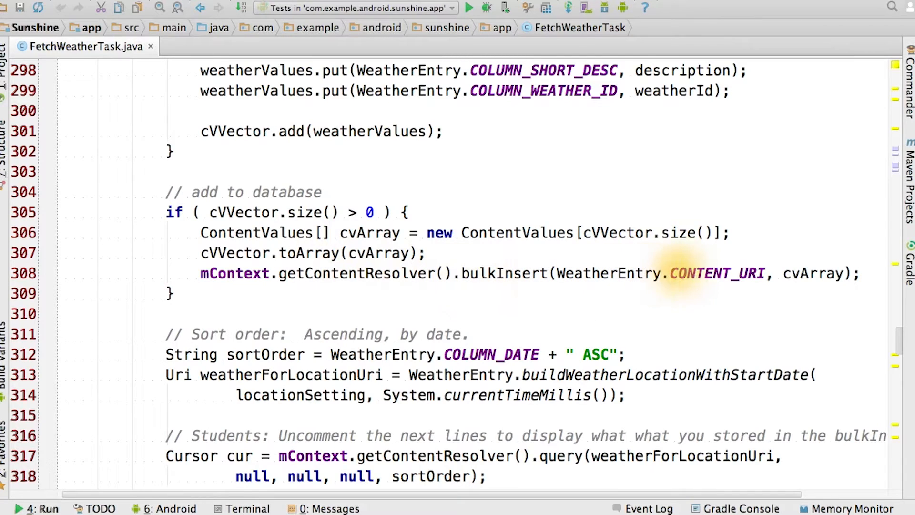
Step: Review the bulkInsert code, switch the run configuration to 'app', and launch Sunshine
scroll("down", 3)
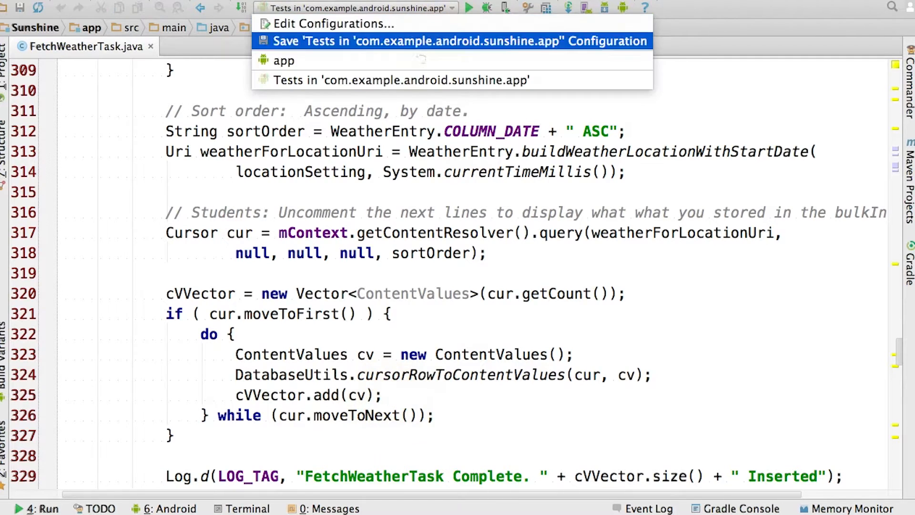
left_click(283, 60)
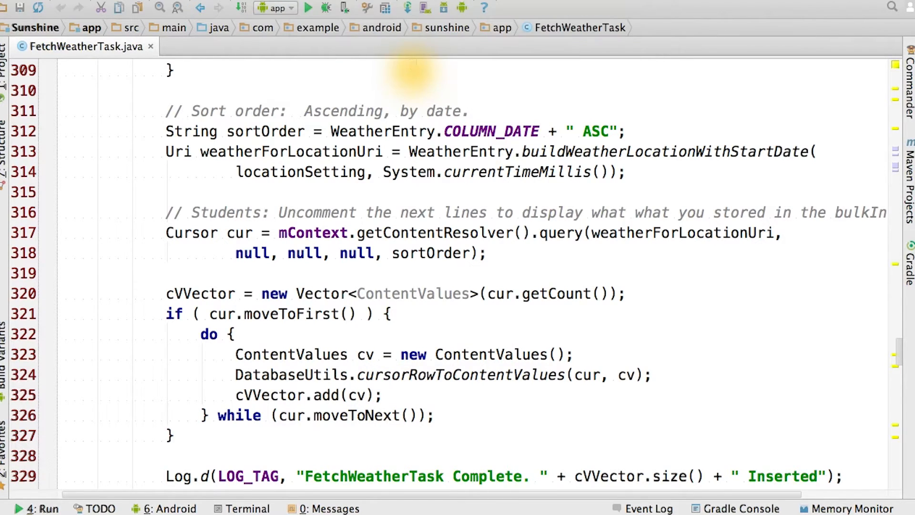
left_click(308, 8)
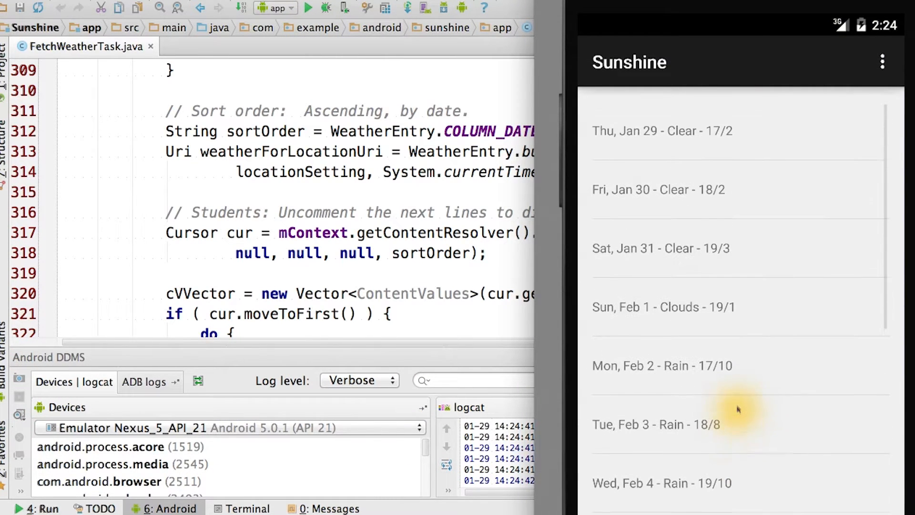
Step: Scroll the Sunshine forecast list from Thu, Jan 29 into mid-February and back
scroll("down", 3)
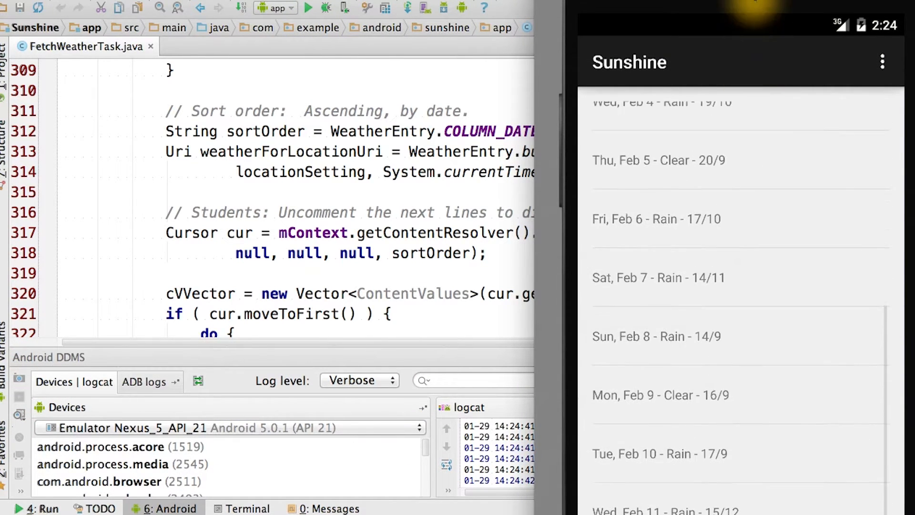
scroll("up", 3)
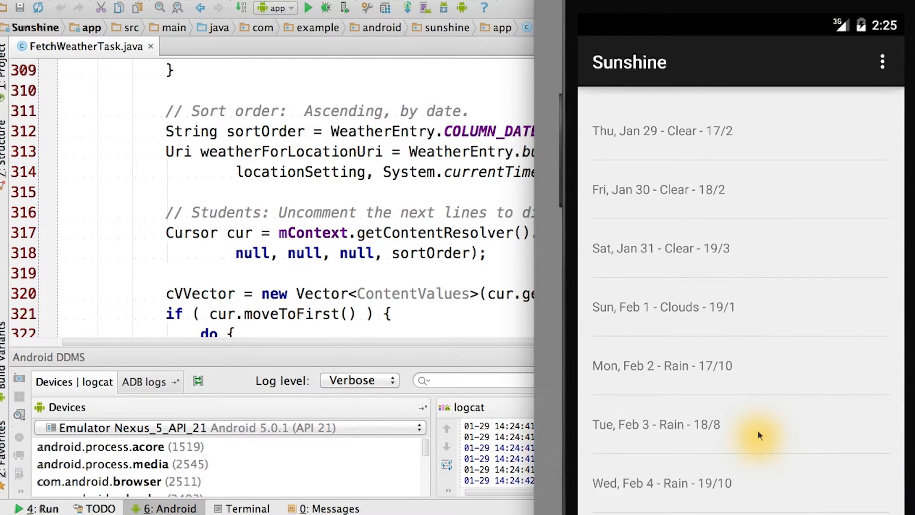
mouse_move(777, 285)
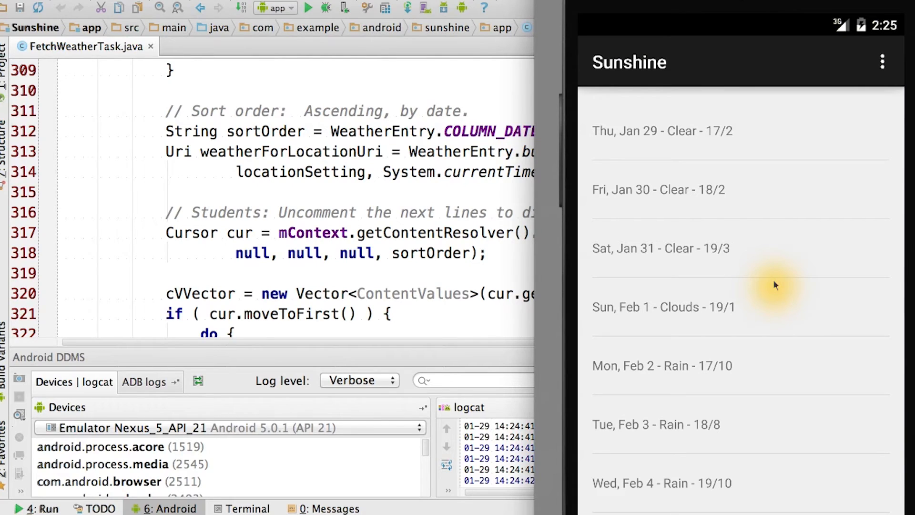
mouse_move(893, 382)
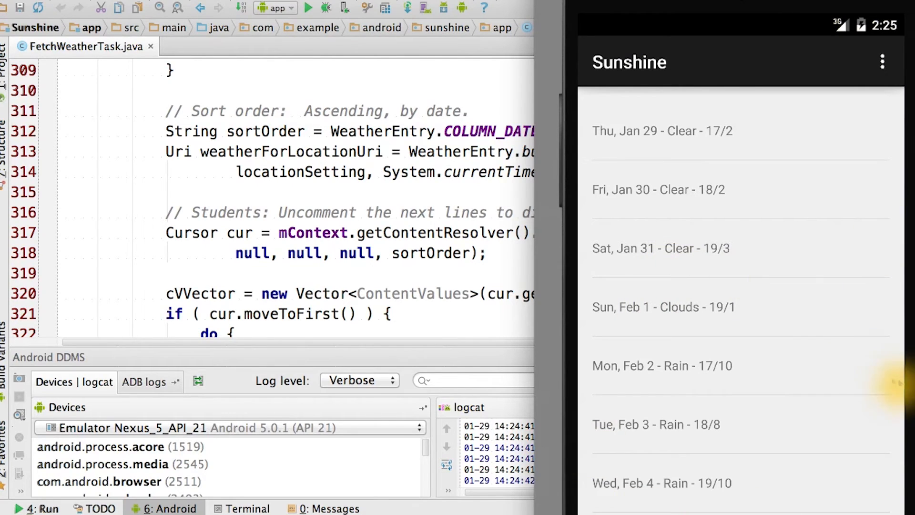
mouse_move(751, 408)
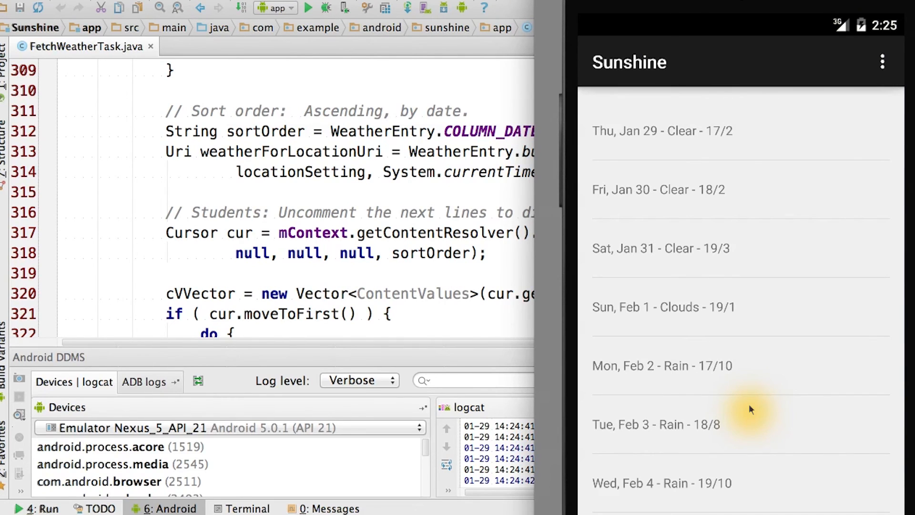
mouse_move(742, 241)
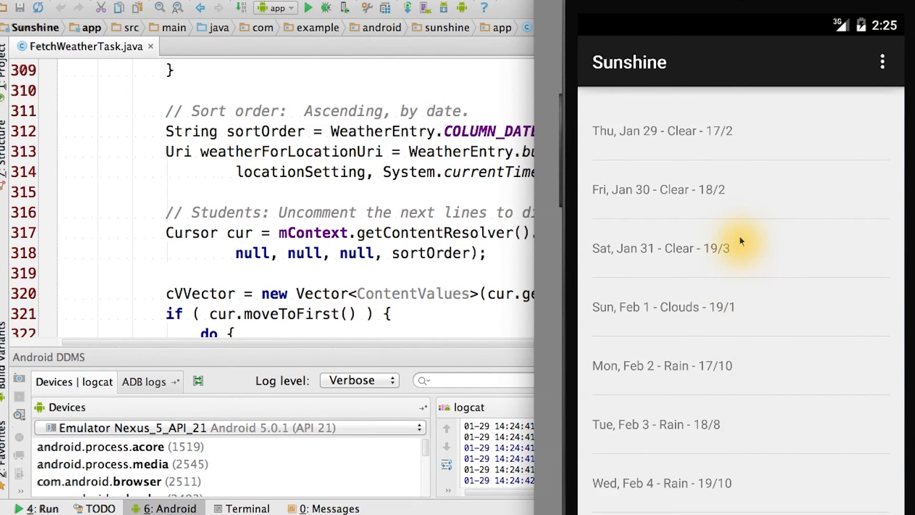